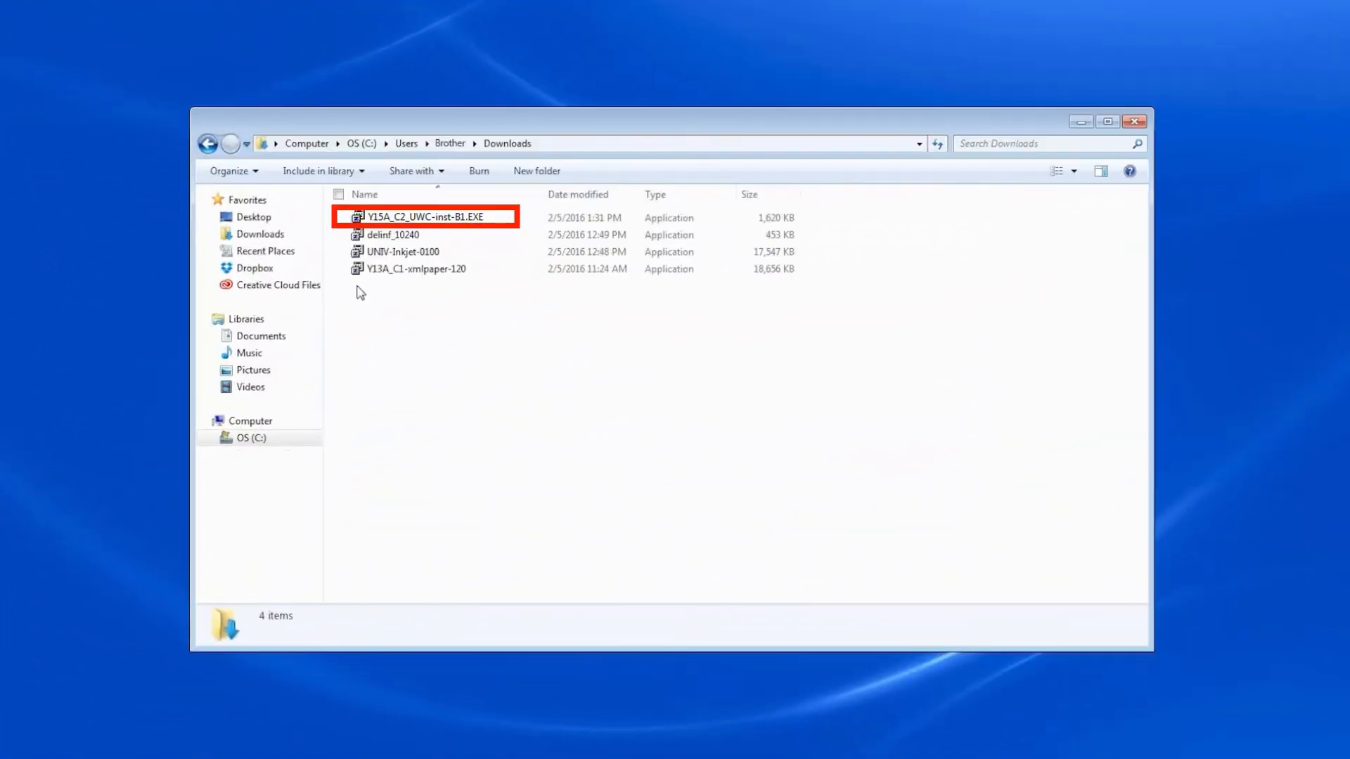
Run the V15A_C2_UWC-inst-B1.EXE Brother installer from the Downloads folder
click(422, 217)
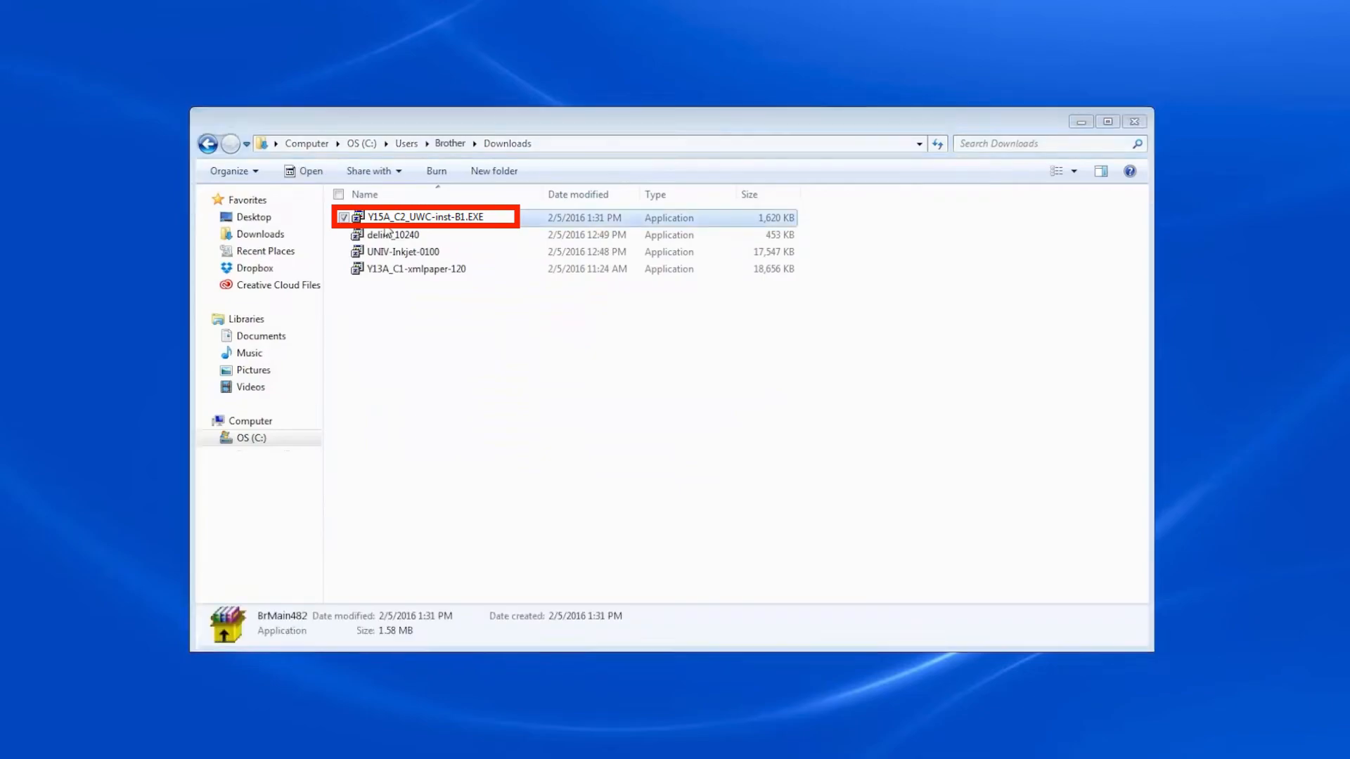
double_click(428, 217)
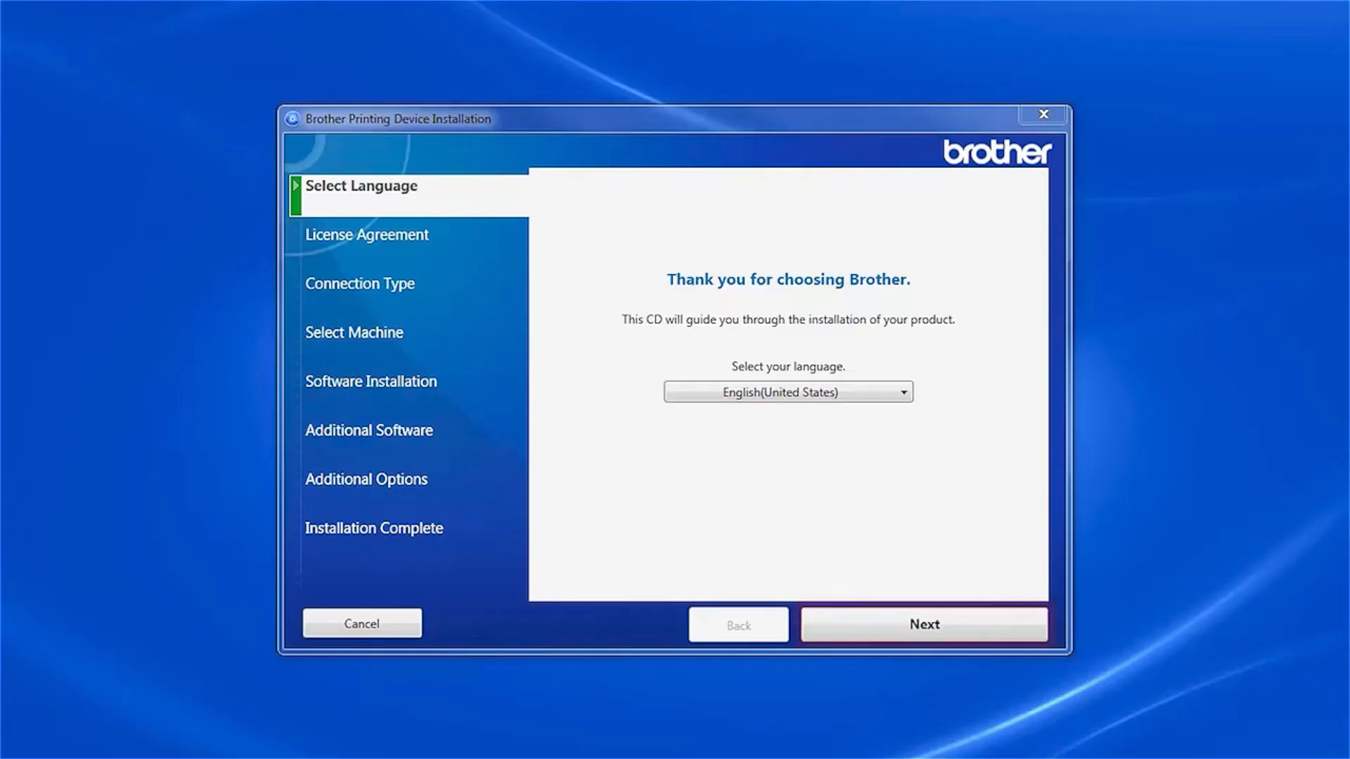
Keep English (United States), tick 'I accept these license agreements' and continue to connection type
click(922, 624)
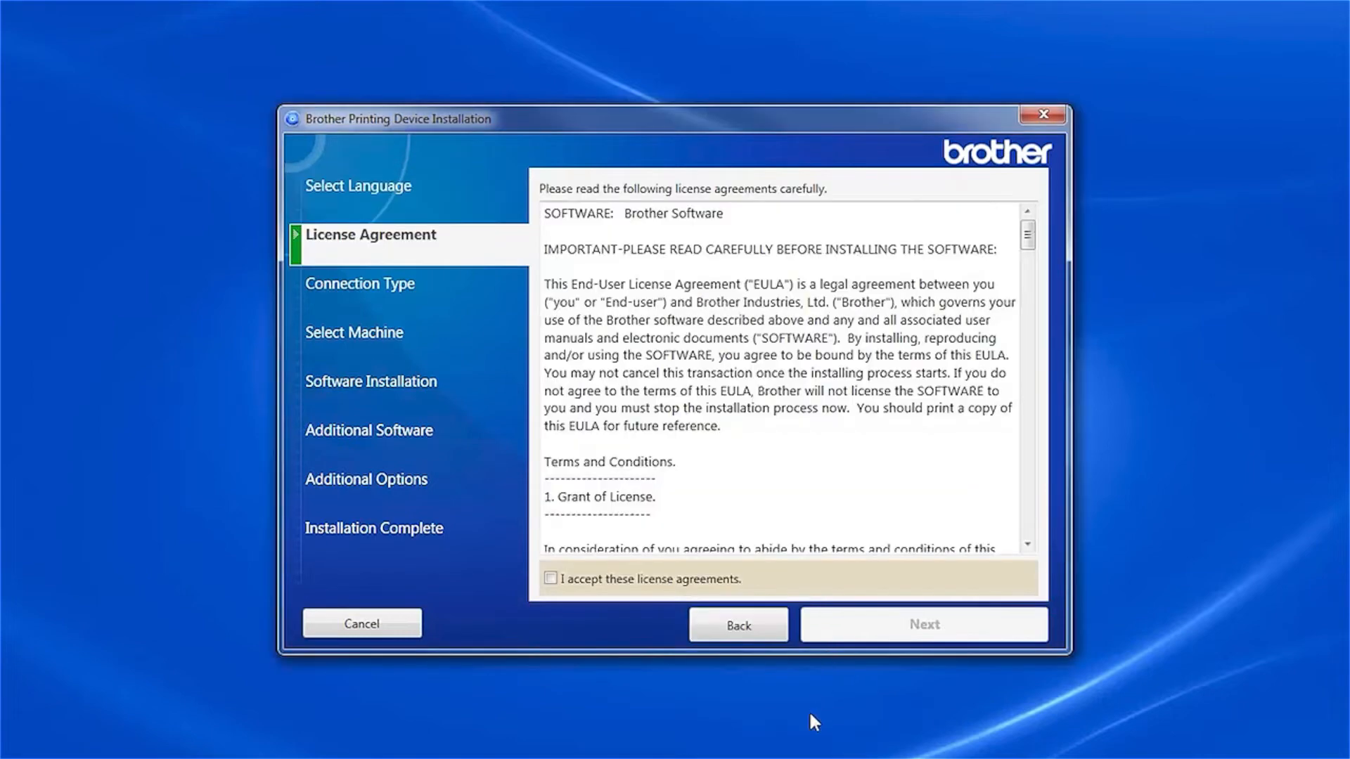
click(550, 578)
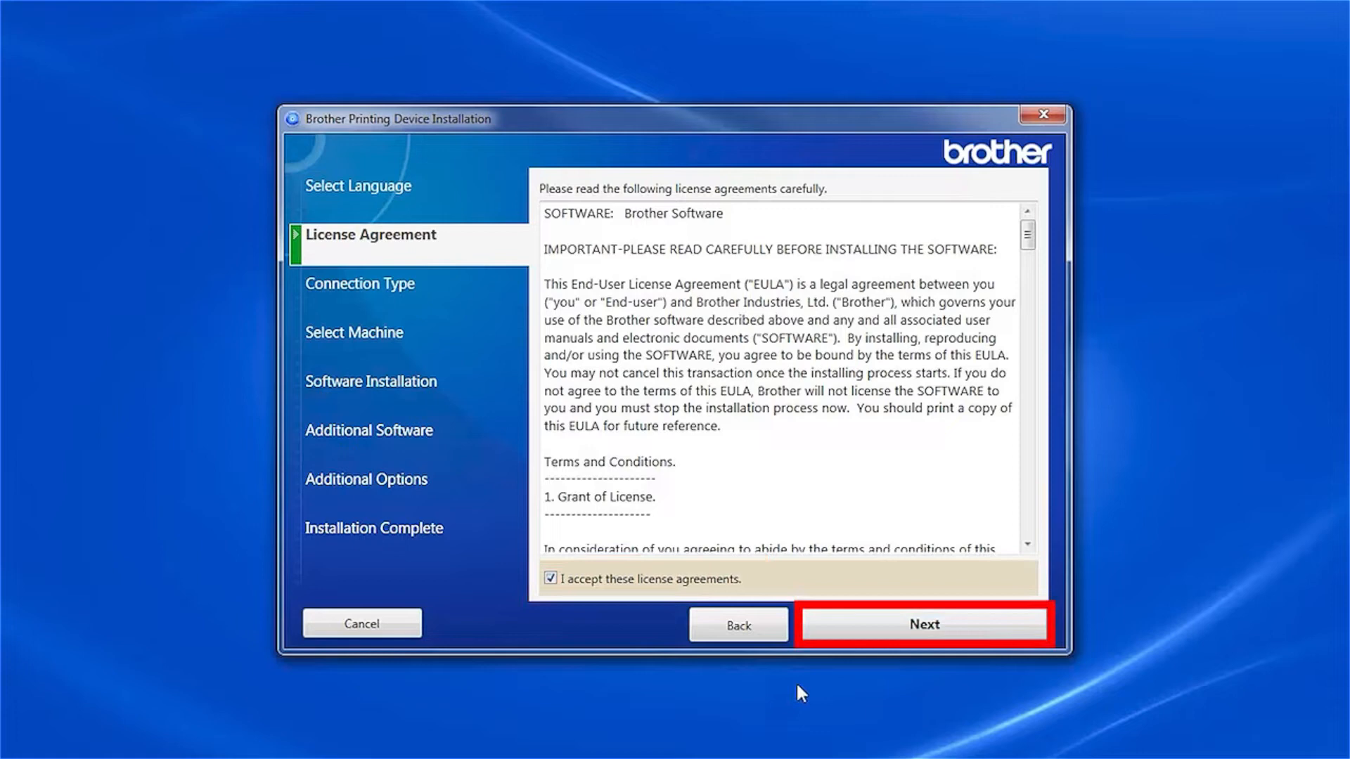
click(924, 623)
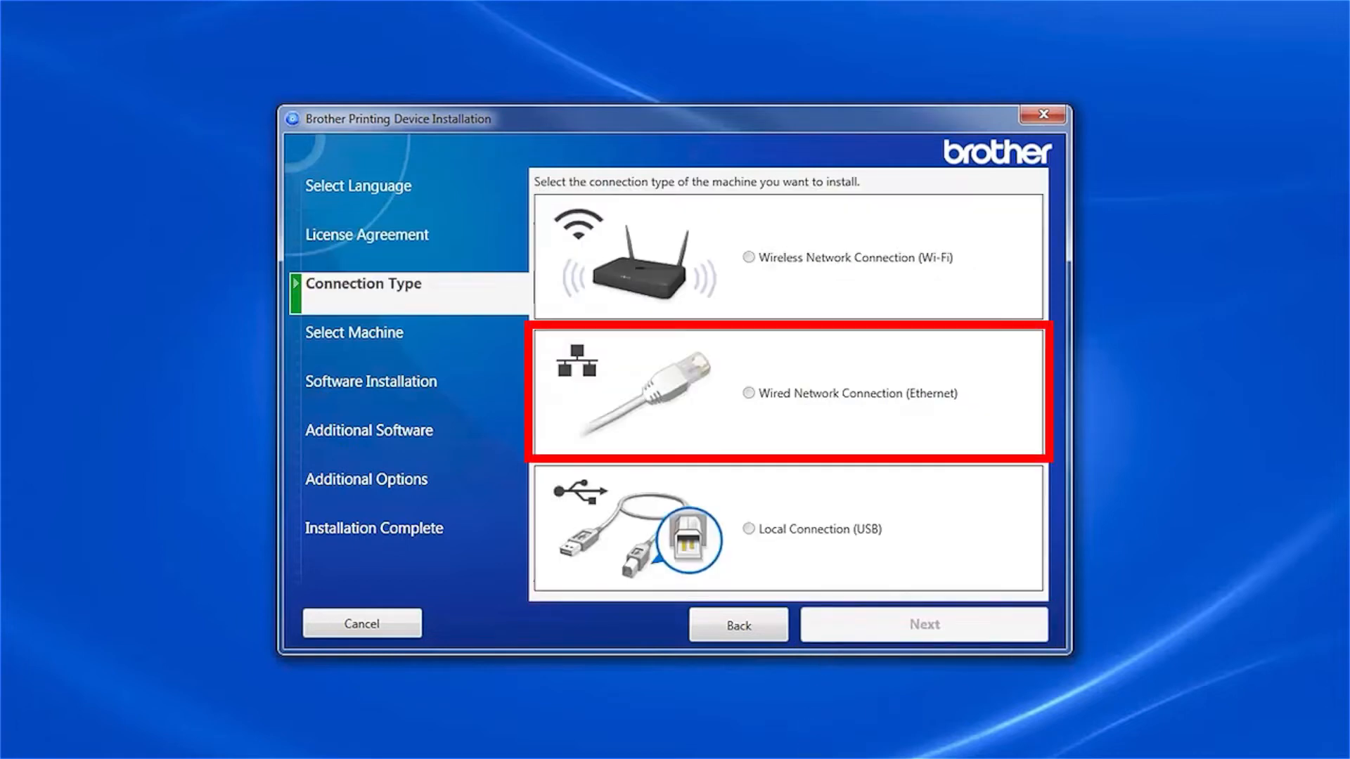
Choose Wired Network Connection (Ethernet) and confirm the printer is on the network to start the machine search
click(748, 394)
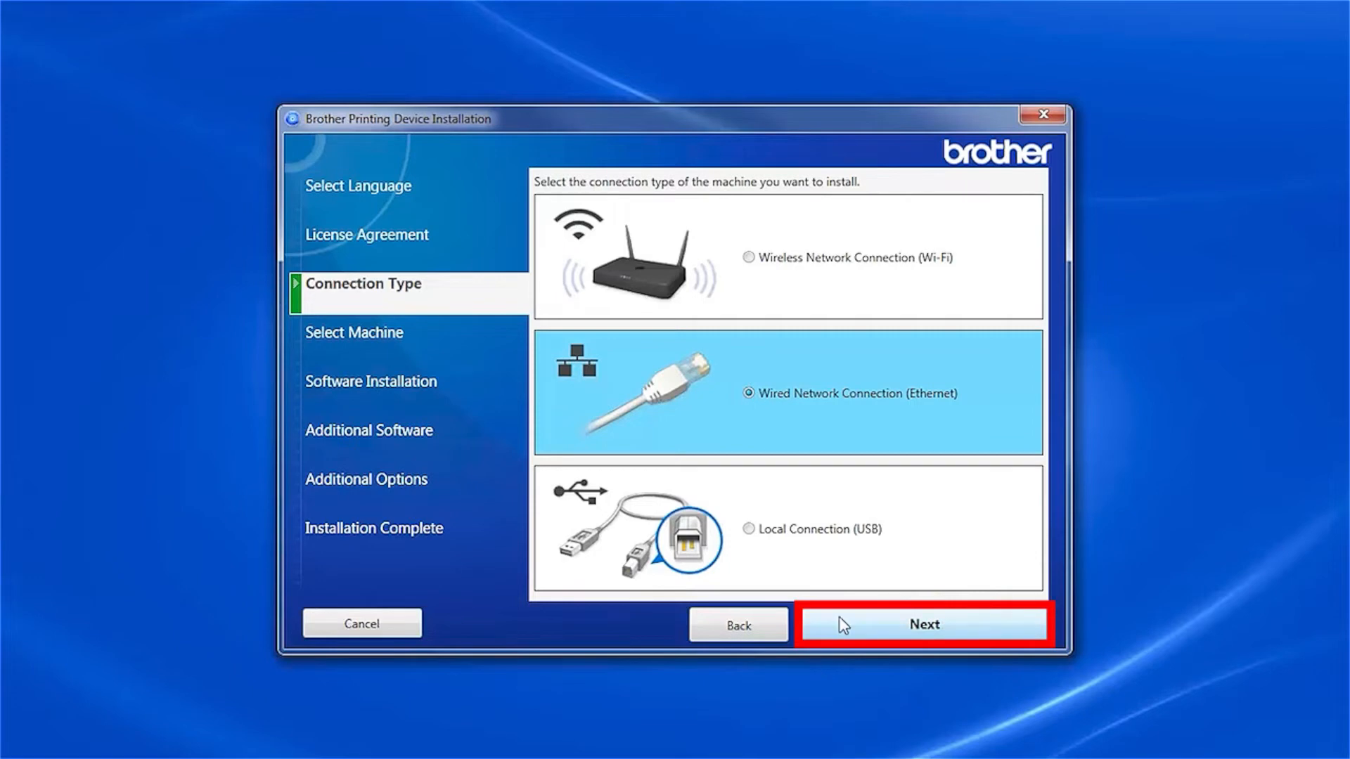
click(923, 624)
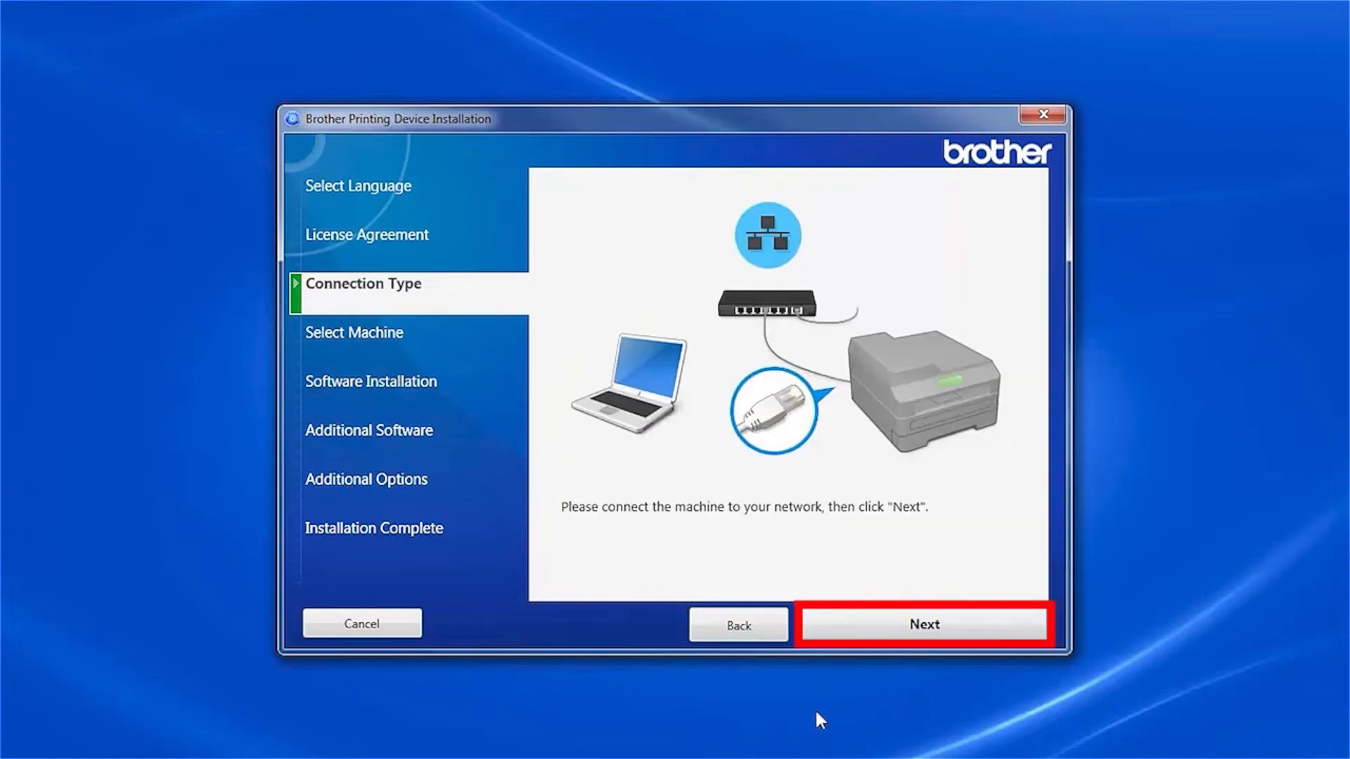
click(922, 625)
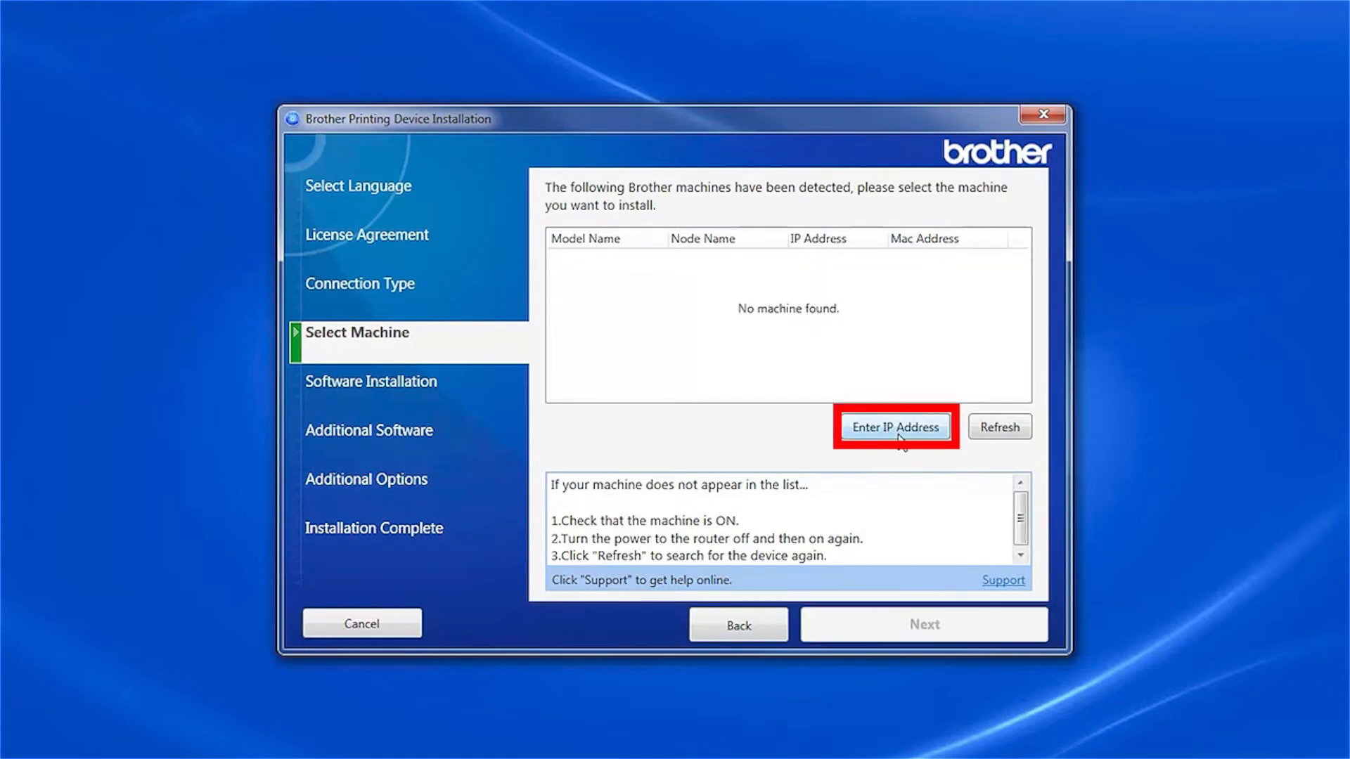
Search for the printer by entering IP address 192.168.1 so it appears in the machine list
click(895, 428)
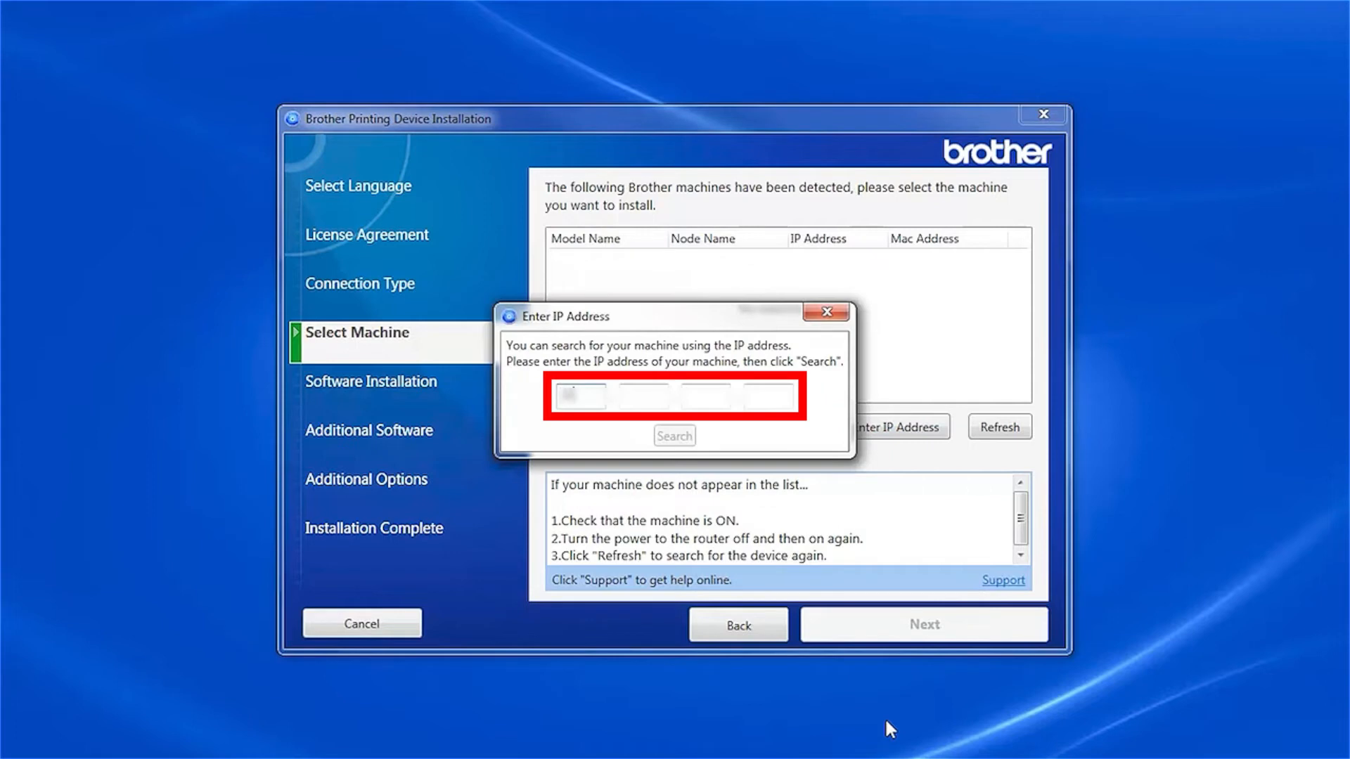
text(192.168.1)
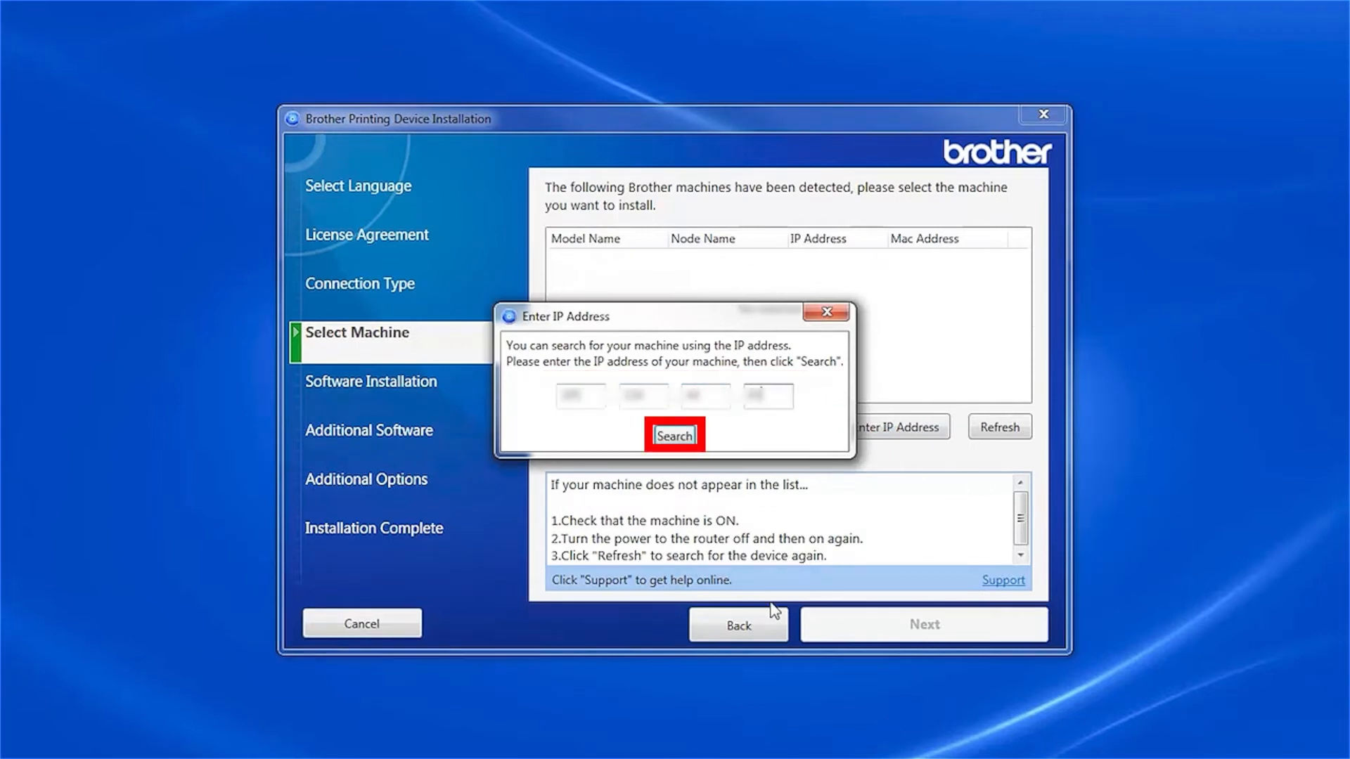
click(675, 436)
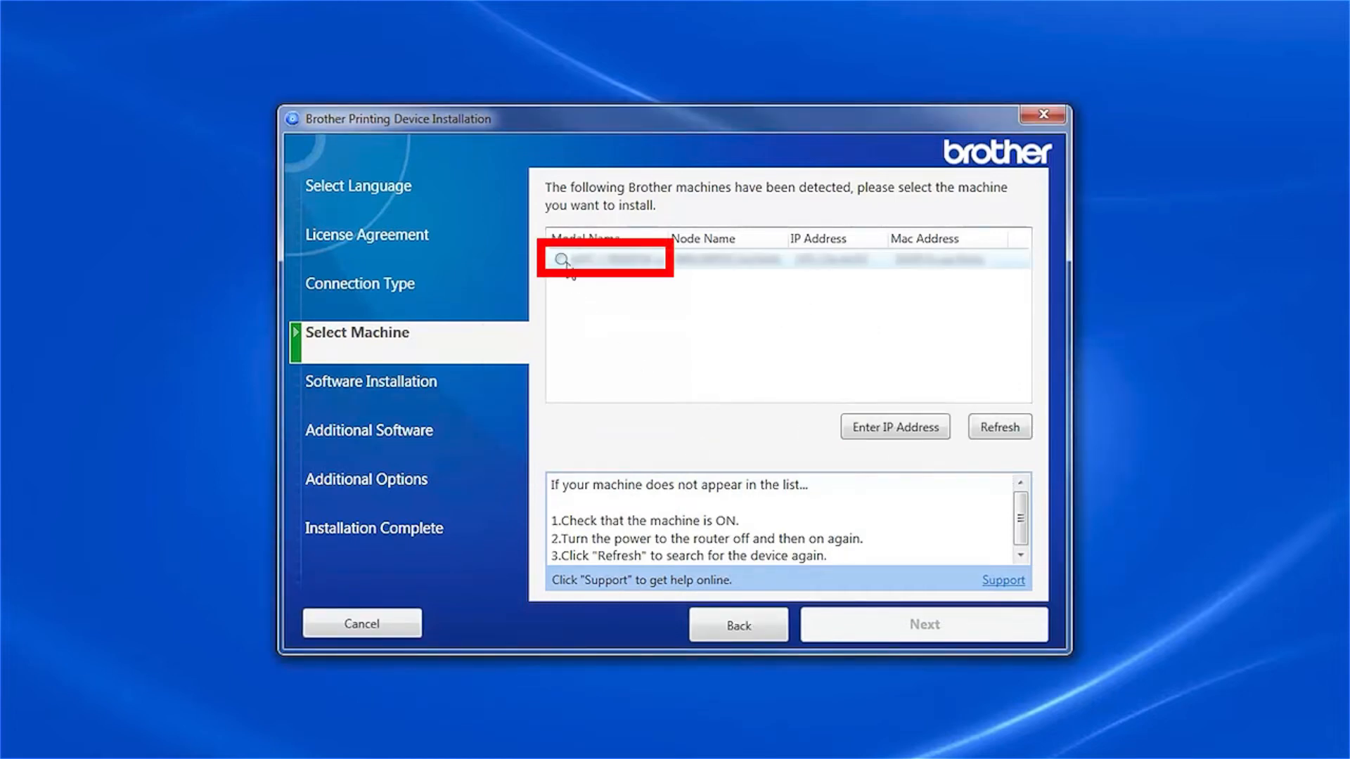
Select the detected printer and start the Standard (Recommended) driver installation
click(604, 259)
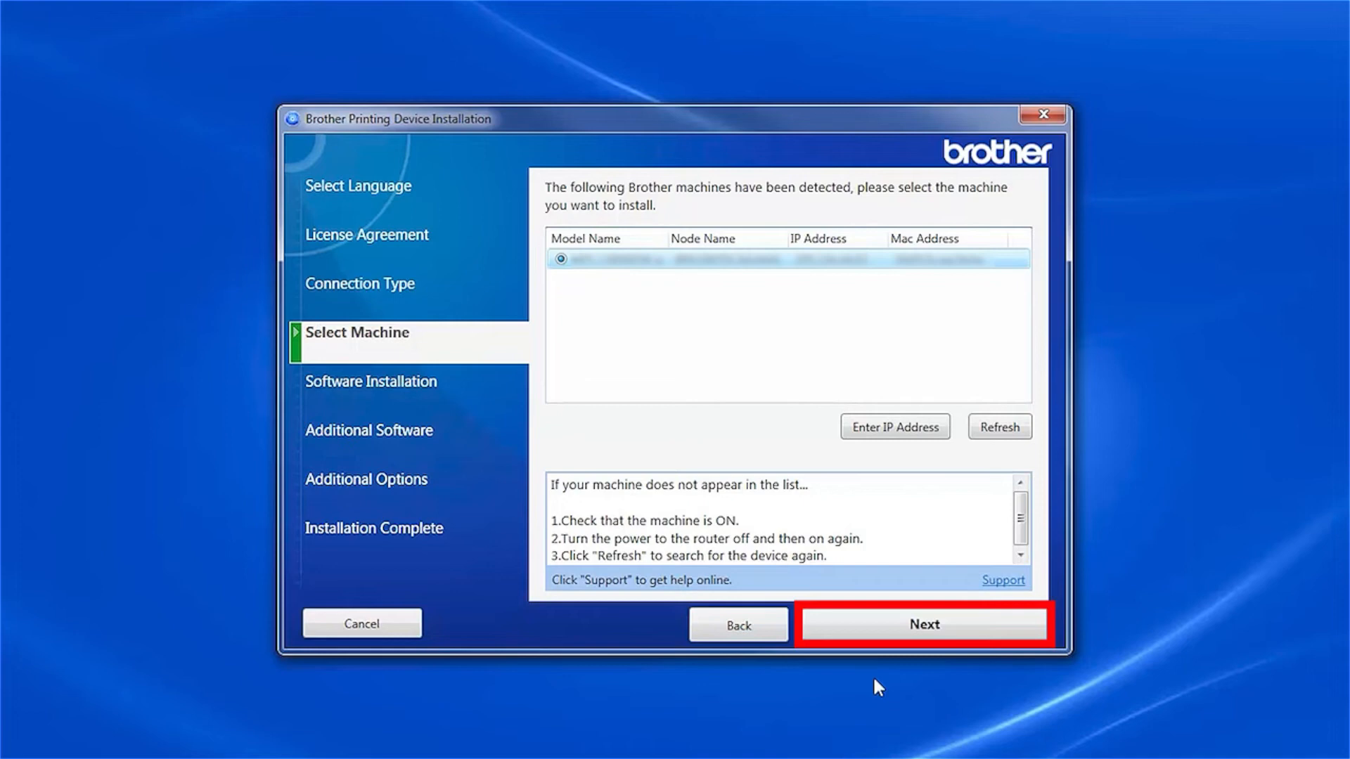
click(924, 624)
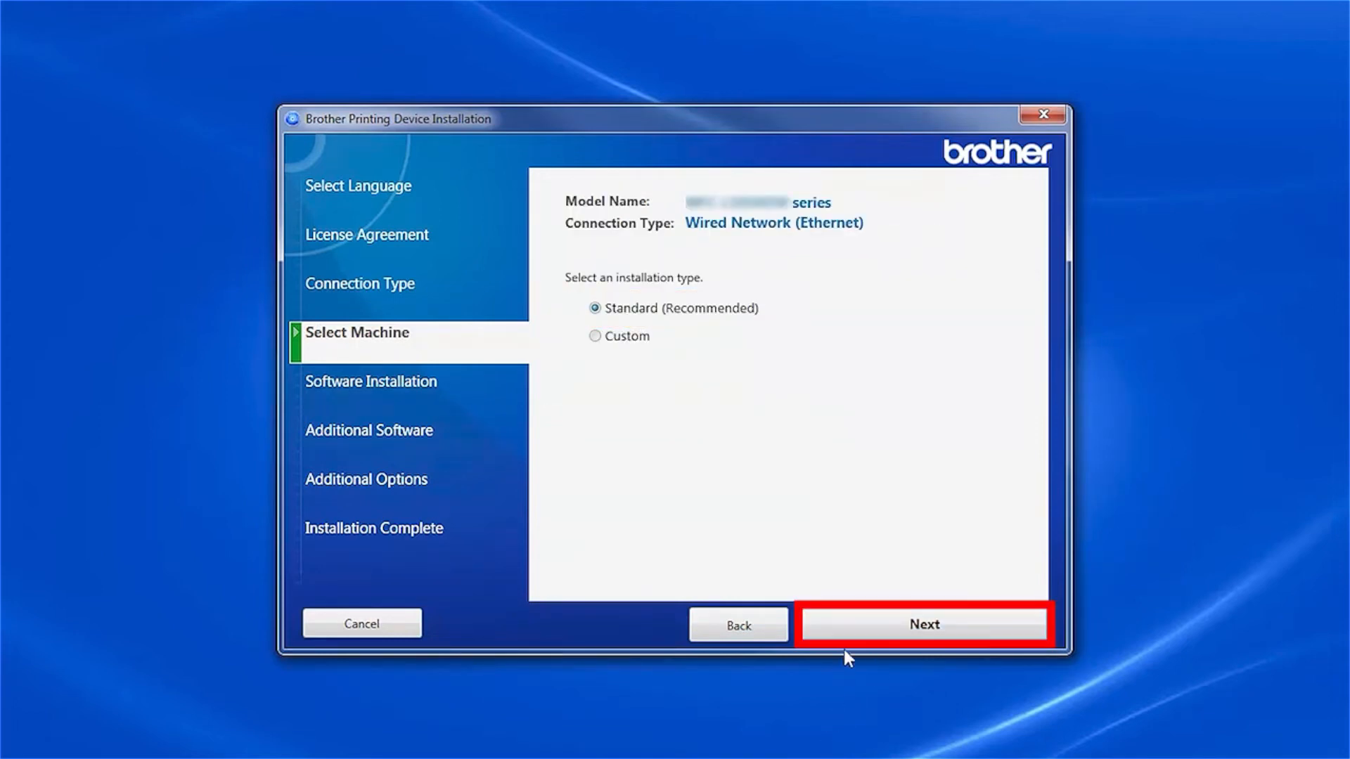
click(924, 624)
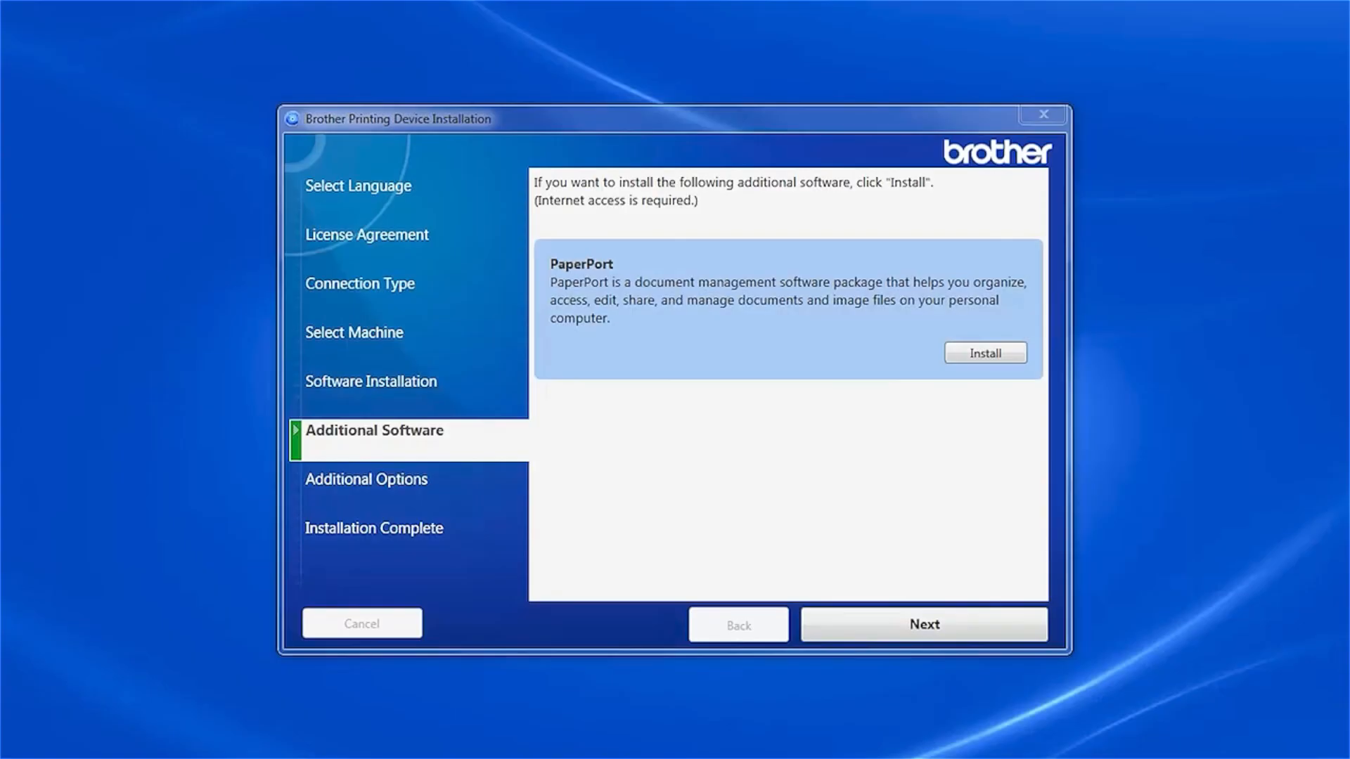
Skip PaperPort, keep both additional options, finish and launch Brother Registration in the browser
click(924, 623)
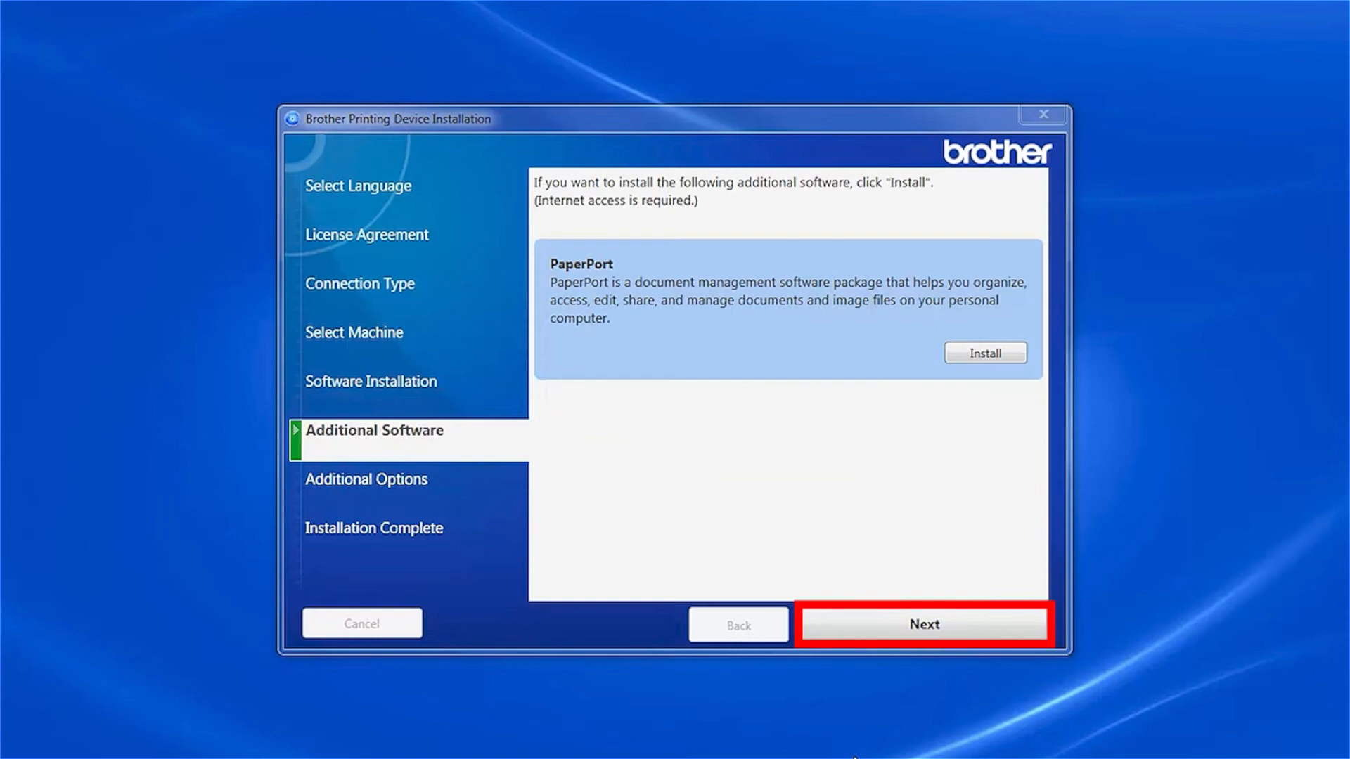
click(924, 624)
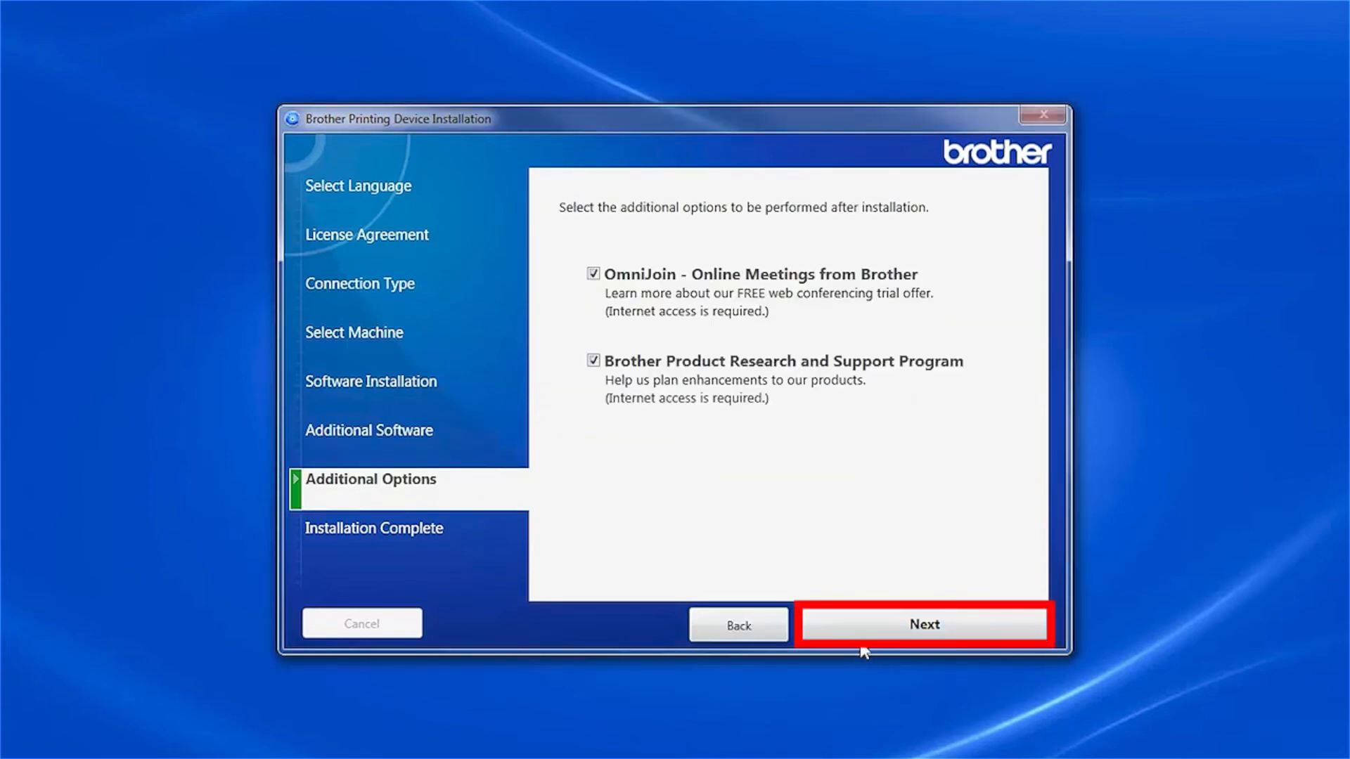
click(923, 624)
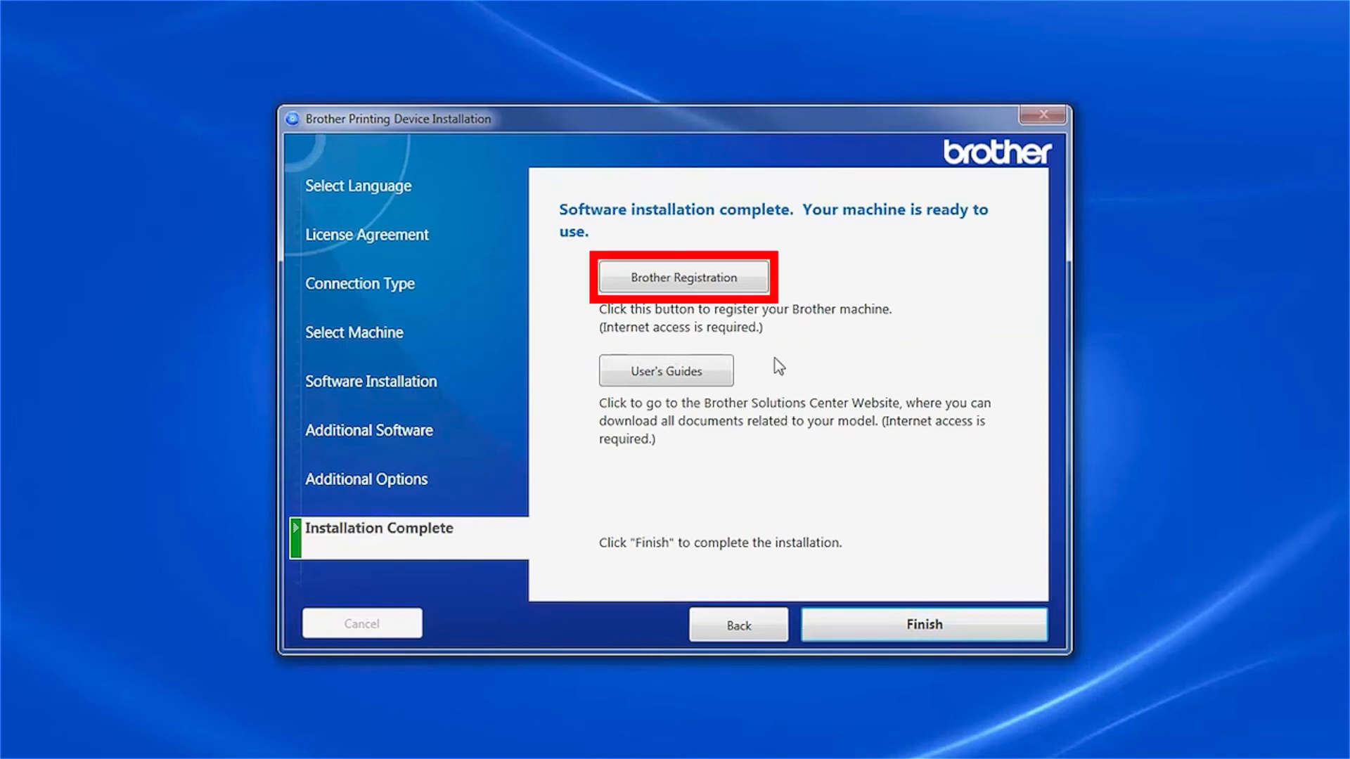
click(684, 277)
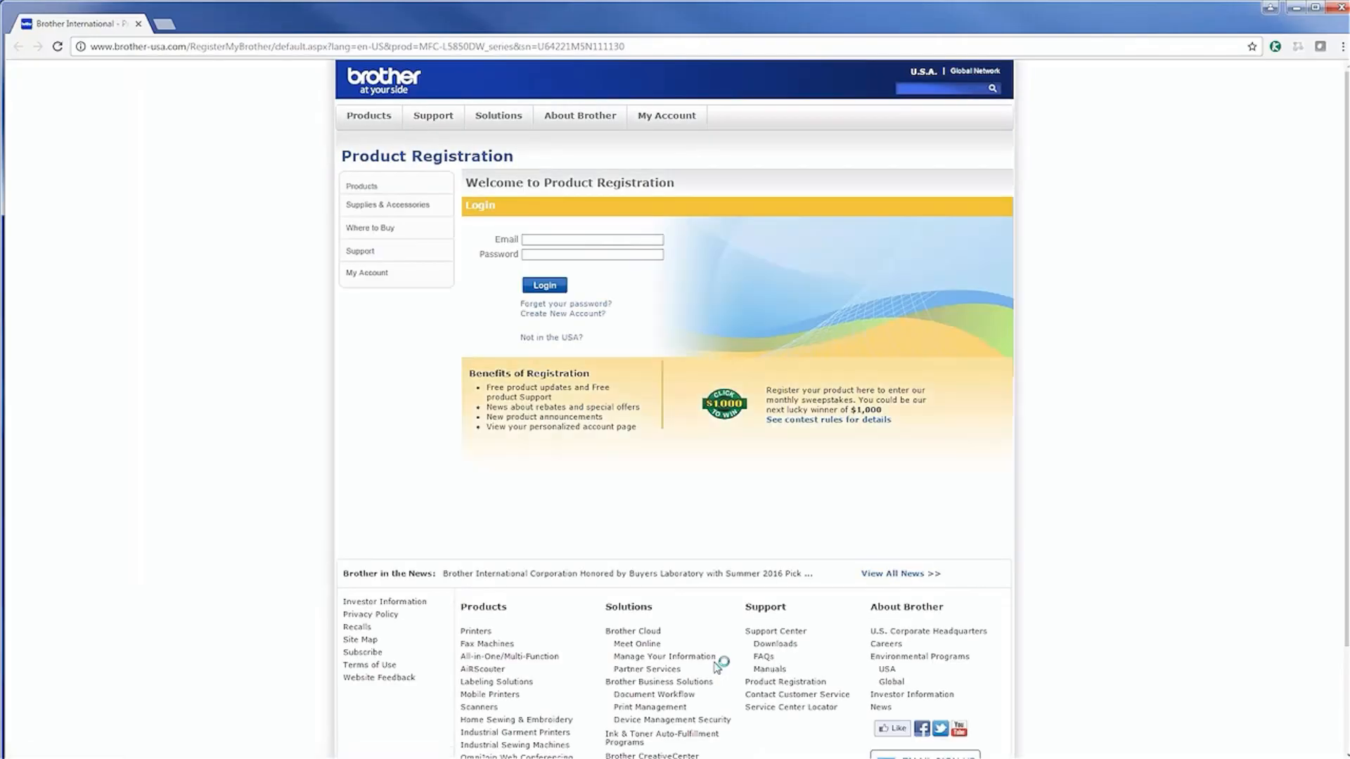